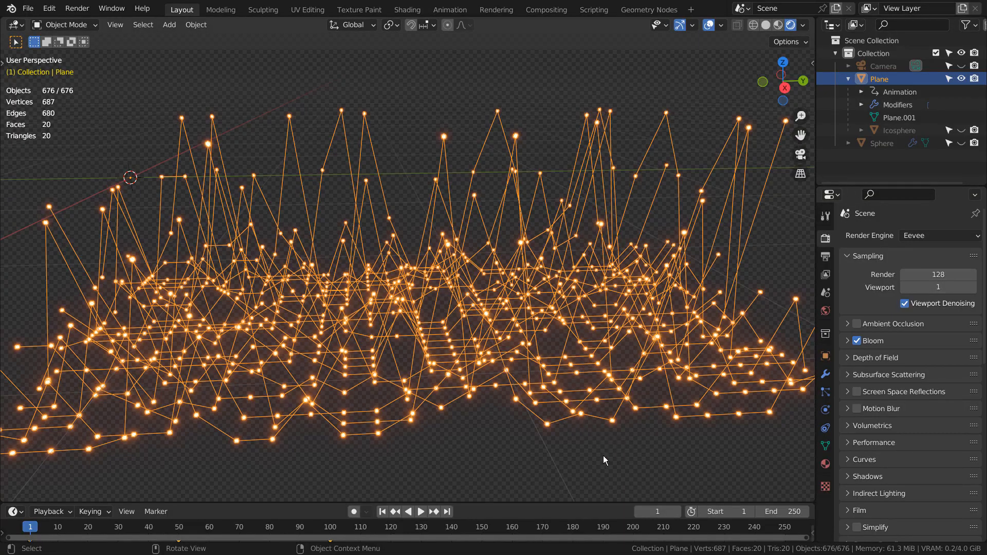
# Preview the glowing sphere grid in Rendered shading, playing the animation and then pausing it.
pyautogui.click(421, 511)
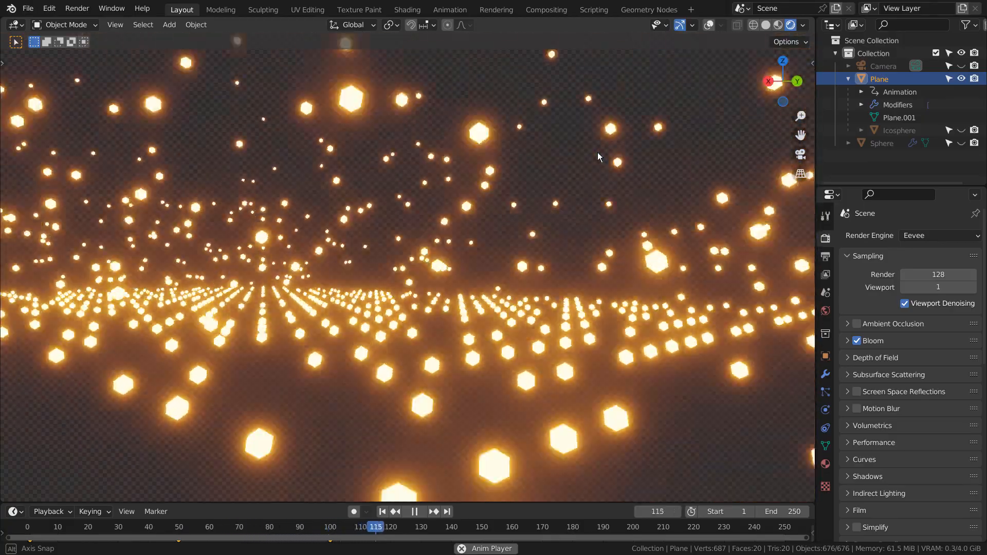
pyautogui.click(415, 511)
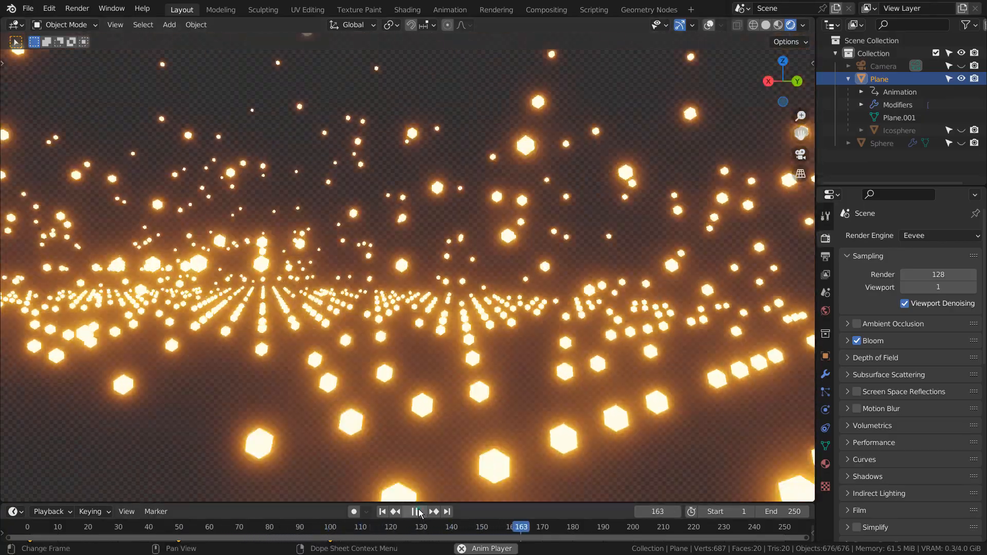
pyautogui.click(420, 511)
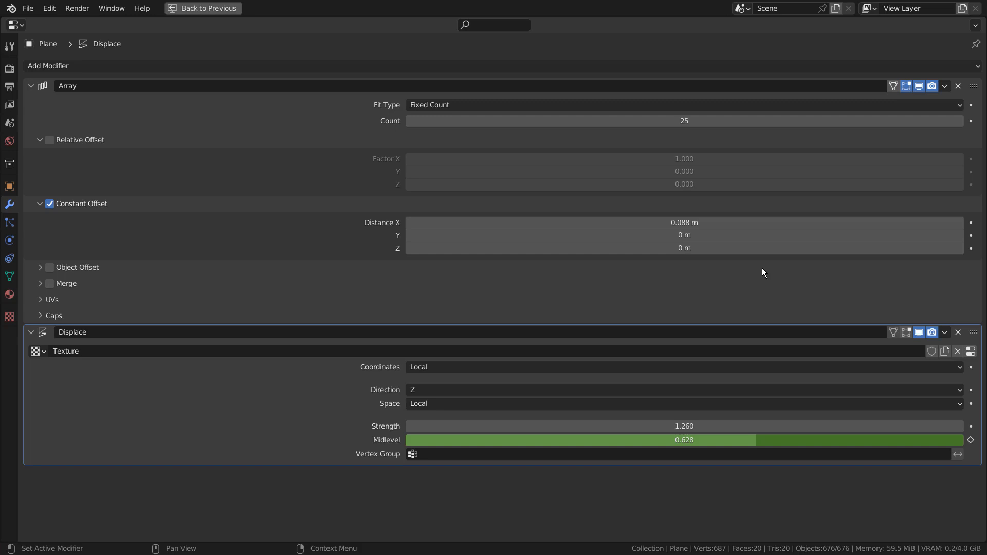
pyautogui.moveTo(684, 120)
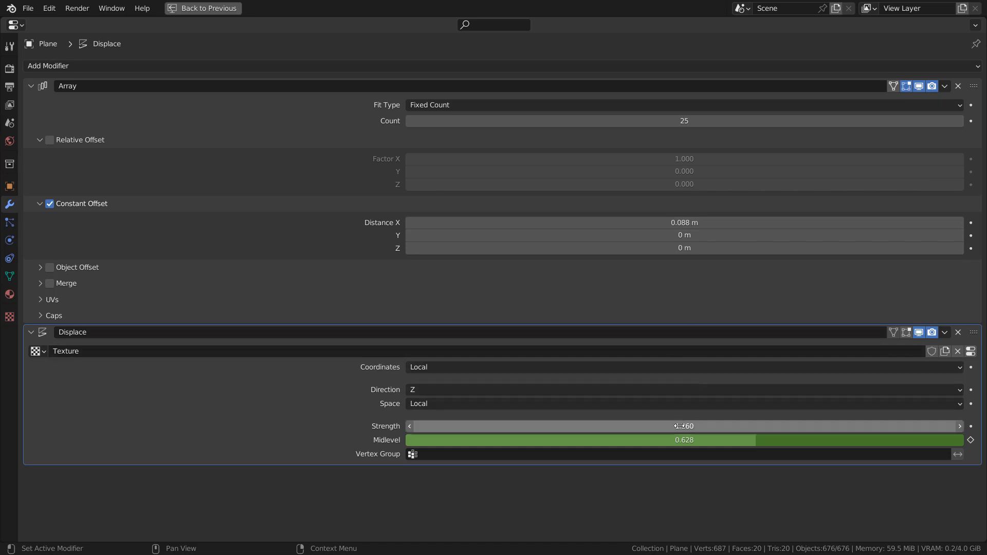
# Try different Displace strength values, then return from the maximized modifier panel to the main layout.
pyautogui.moveTo(683, 426); pyautogui.dragTo(693, 426)
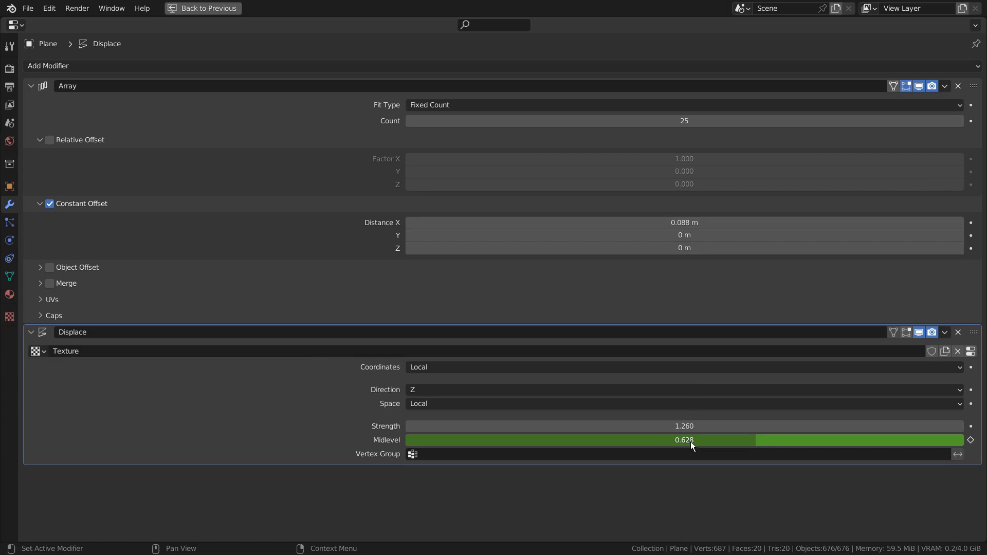
pyautogui.press('ctrl+space')
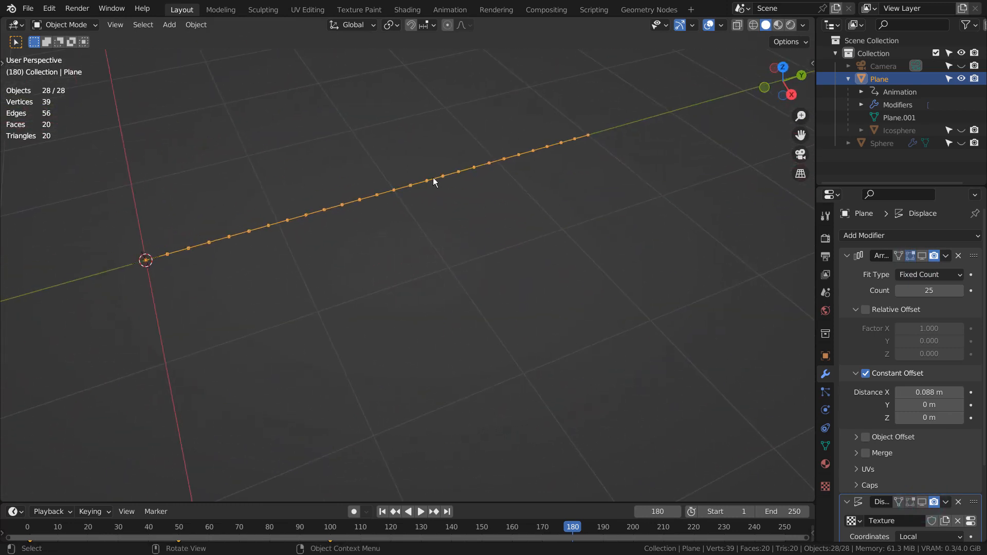
# Add a plane, merge it to one vertex, and turn it into a 12-vertex line along X.
pyautogui.press('shift+a')
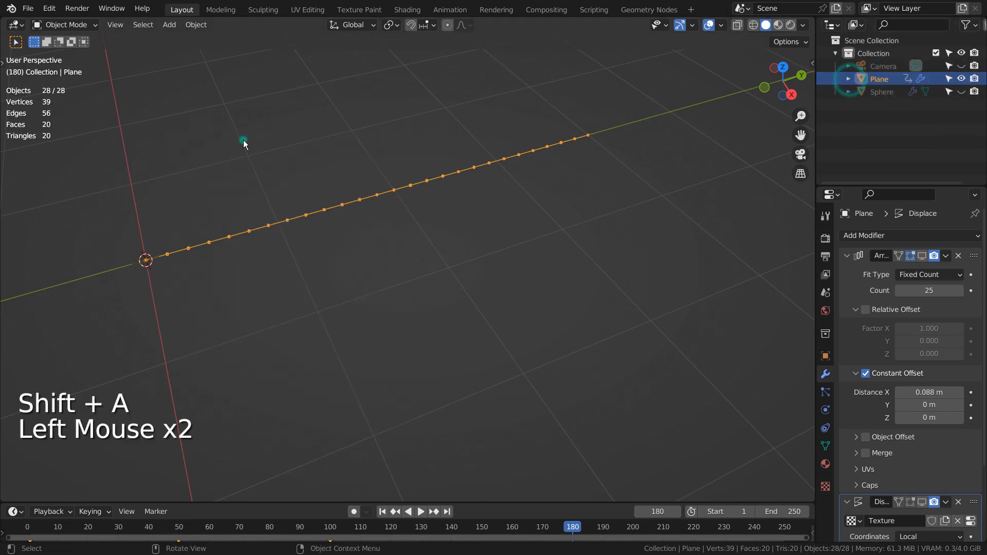
pyautogui.press('shift+a')
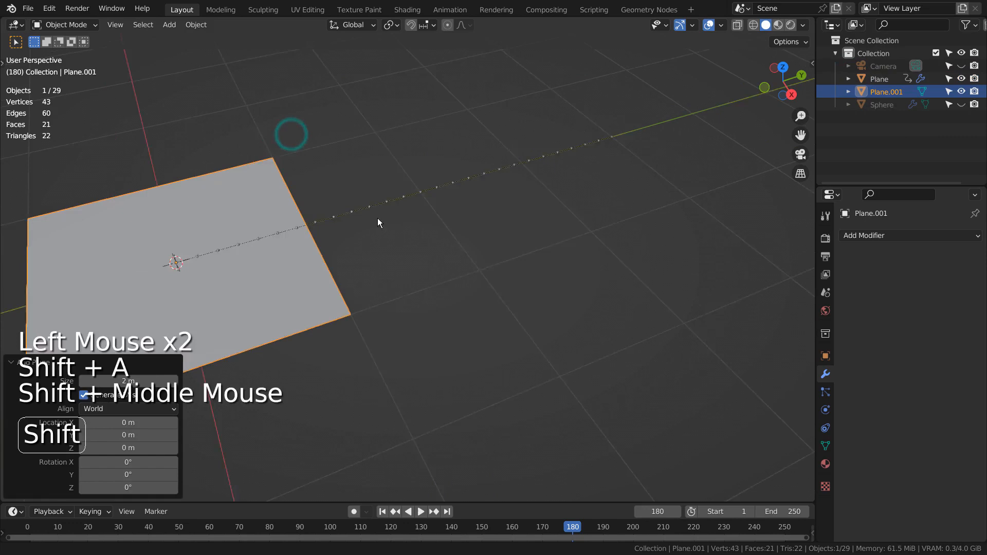
pyautogui.press('Tab')
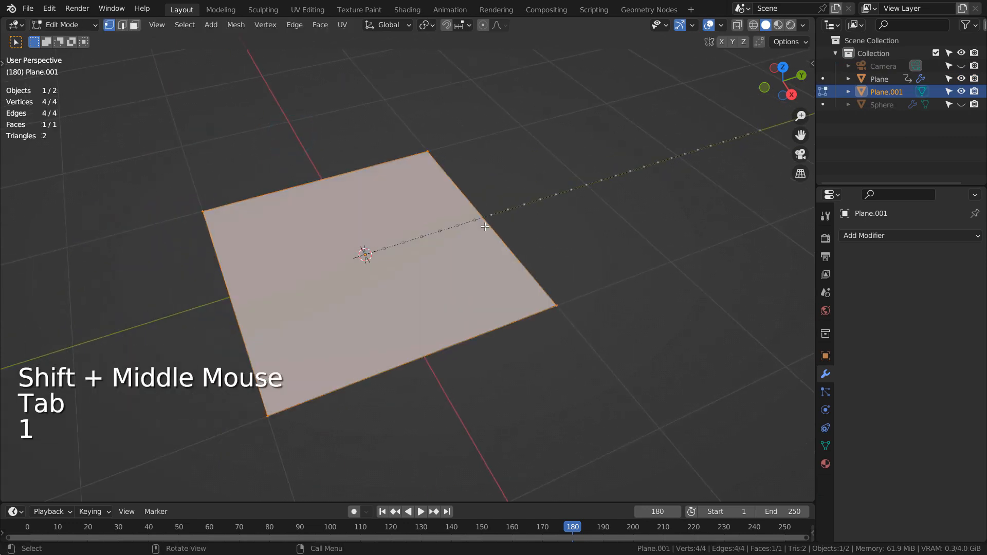
pyautogui.press('m')
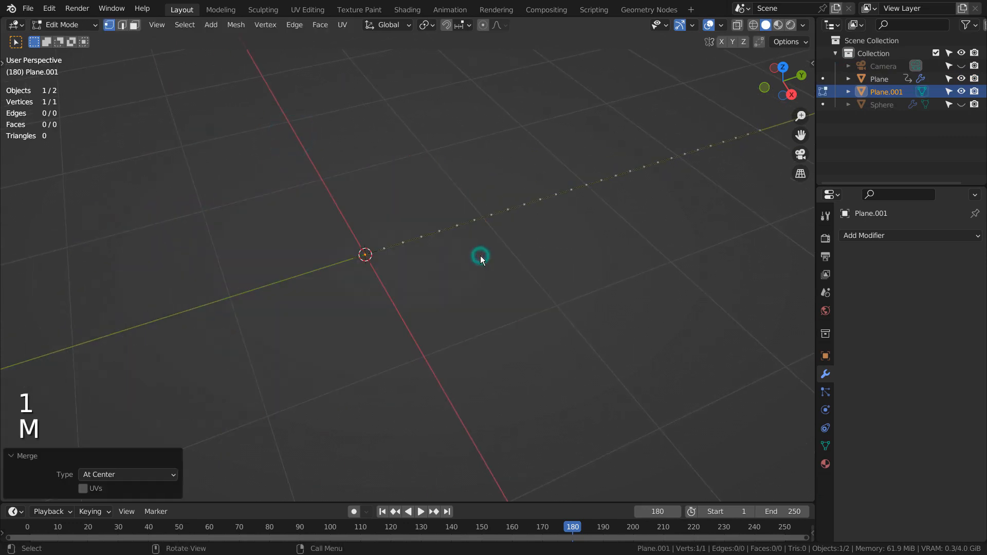
pyautogui.press('Tab')
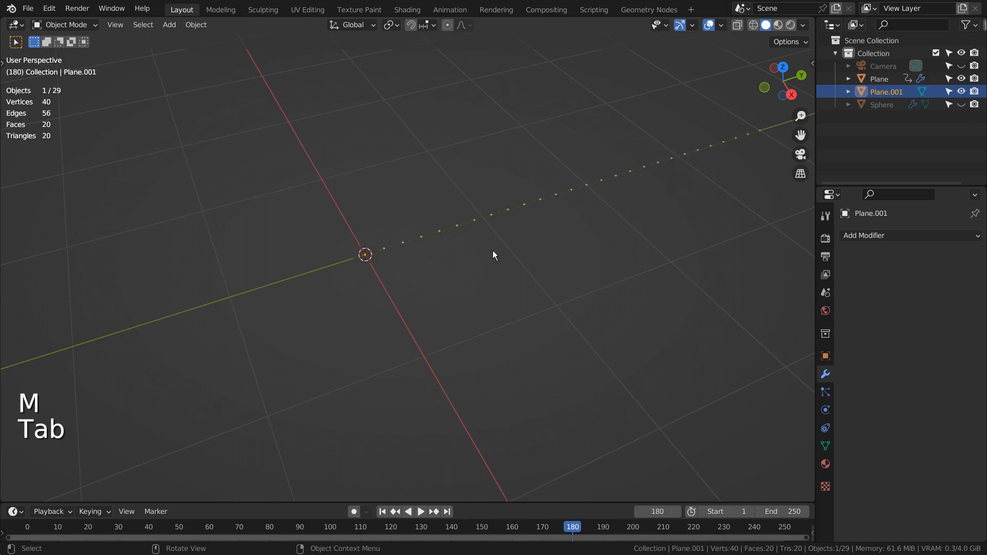
pyautogui.press('KP_7')
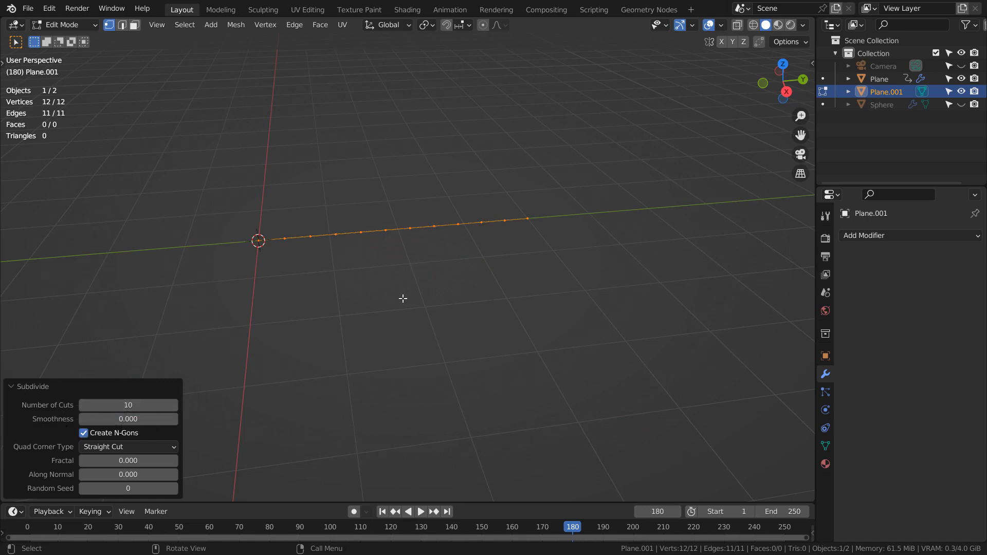
pyautogui.press('Tab')
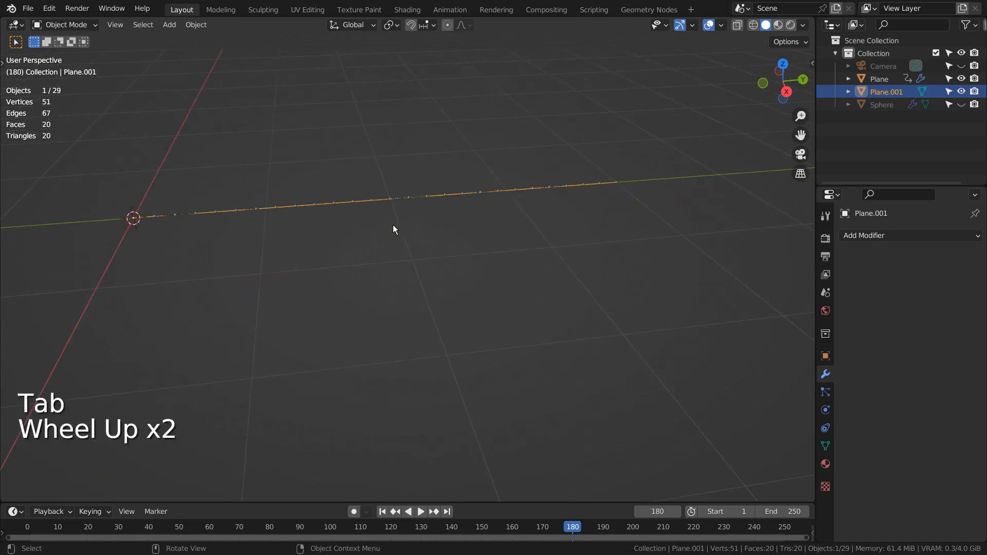
# Add a 5-segment, 5-ring UV sphere, hide the original arrayed Plane, and select the sphere.
pyautogui.press('shift+a')
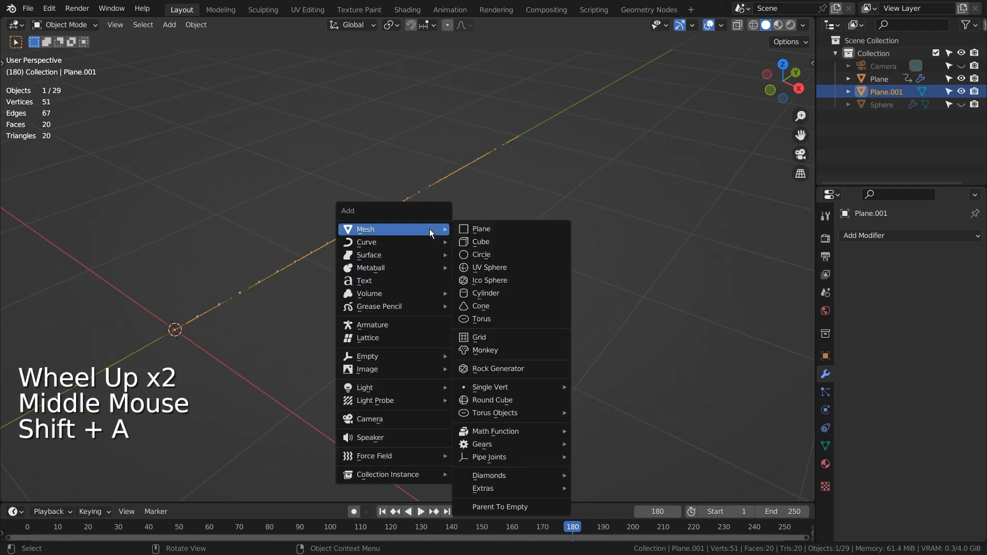
pyautogui.click(489, 267)
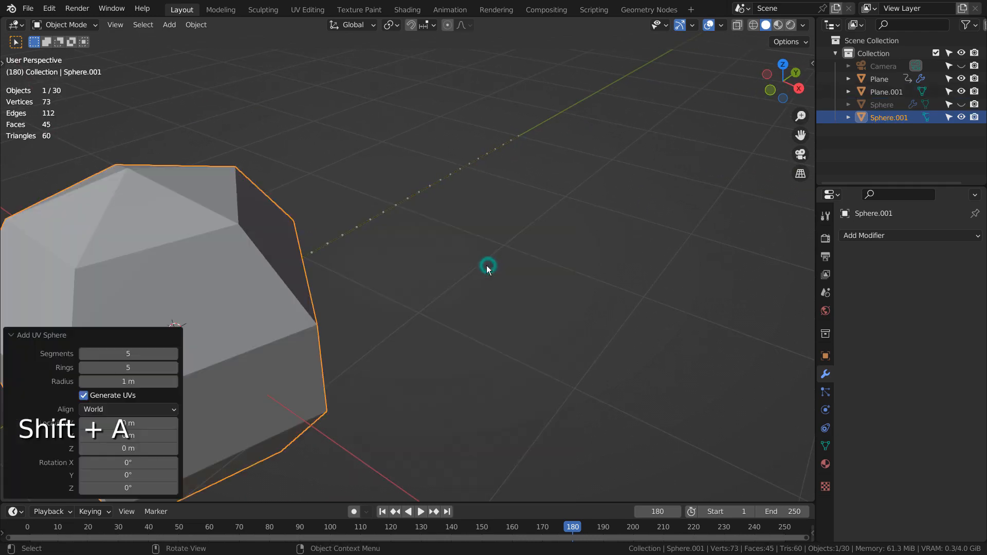
pyautogui.moveTo(129, 367)
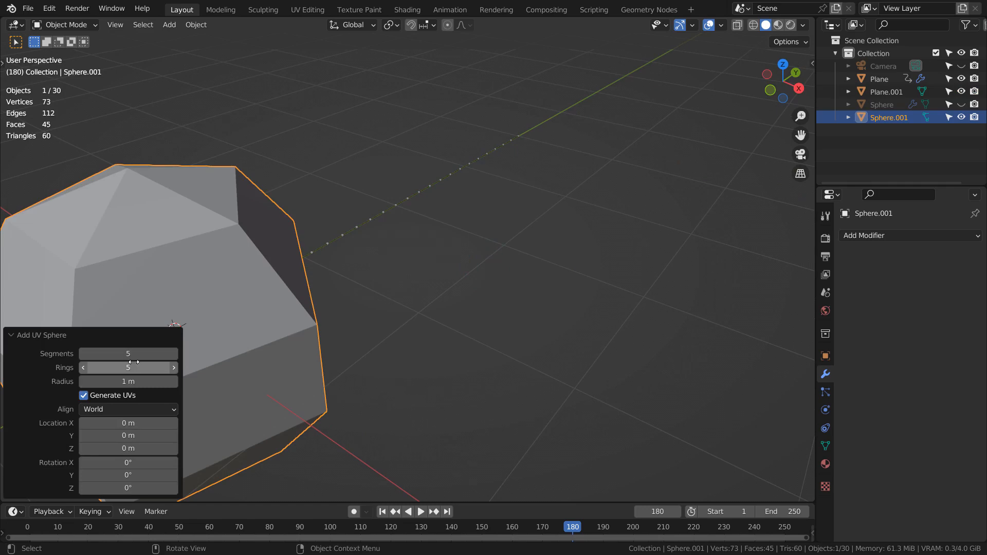
pyautogui.moveTo(401, 227)
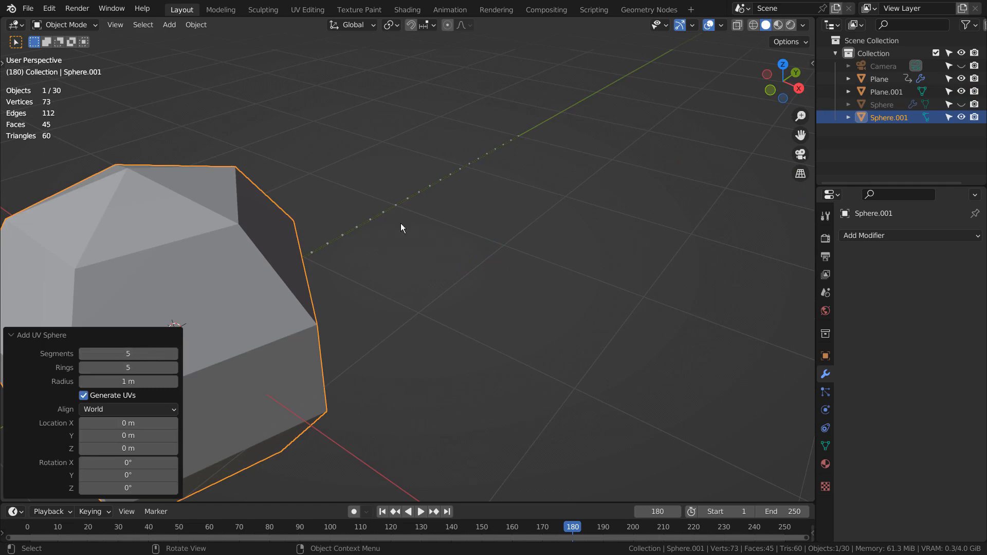
pyautogui.moveTo(961, 92)
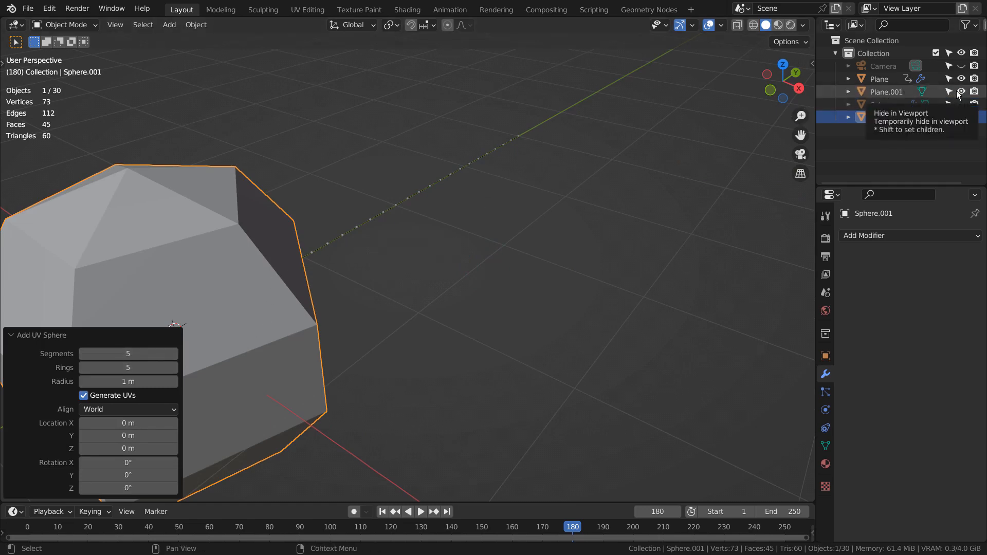
pyautogui.click(961, 92)
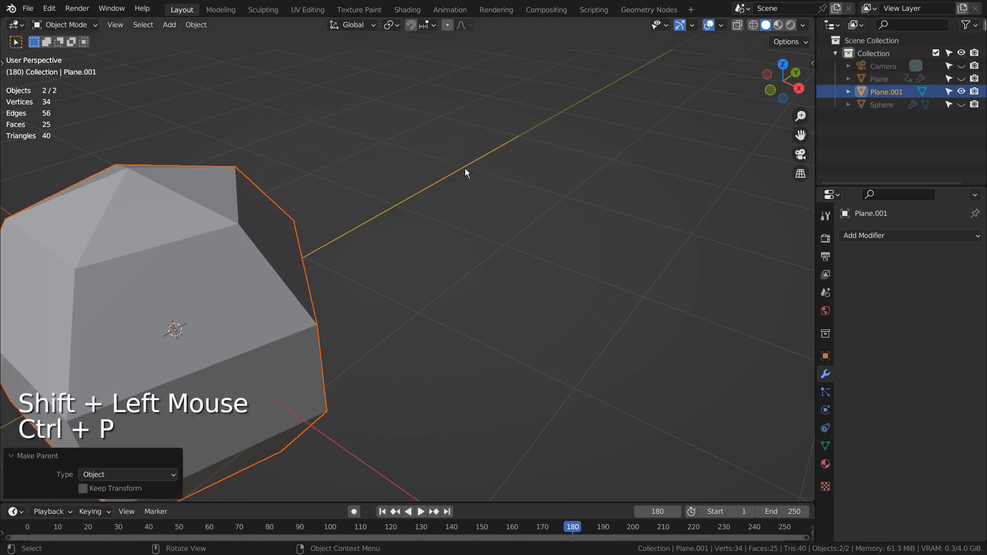
pyautogui.click(211, 221)
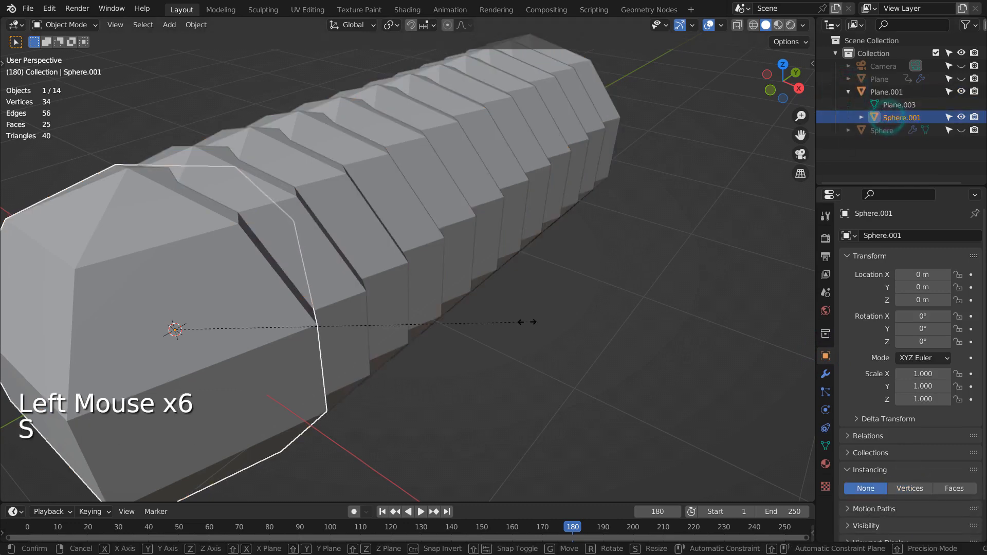
# Shrink the sphere to 0.014 and parent it to the line Plane for vertex instancing.
pyautogui.click(426, 322)
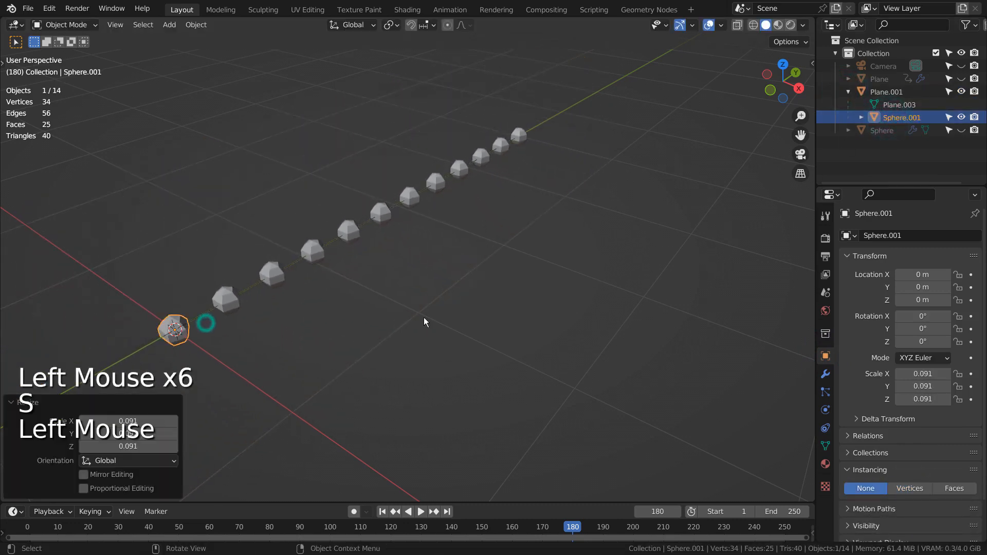
pyautogui.press('s')
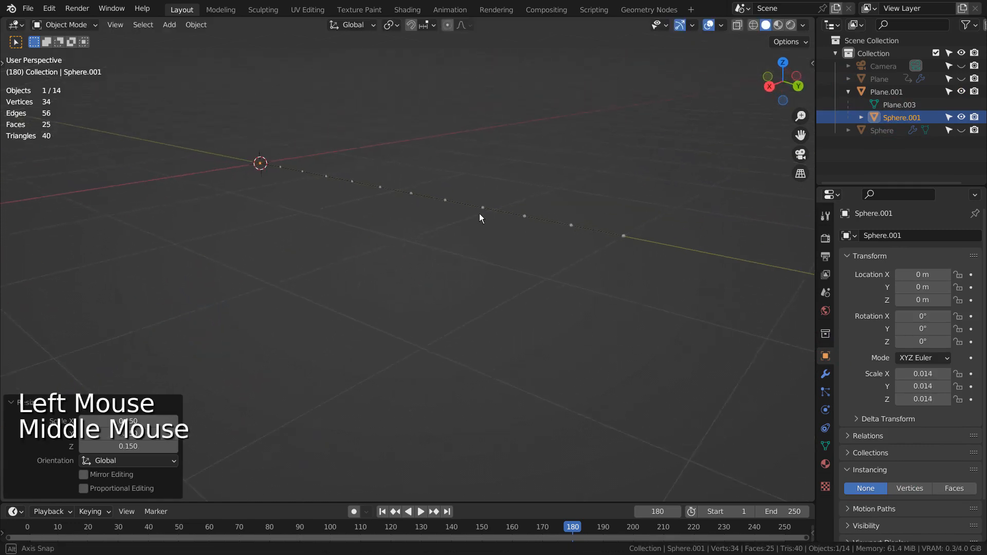
pyautogui.press('Tab')
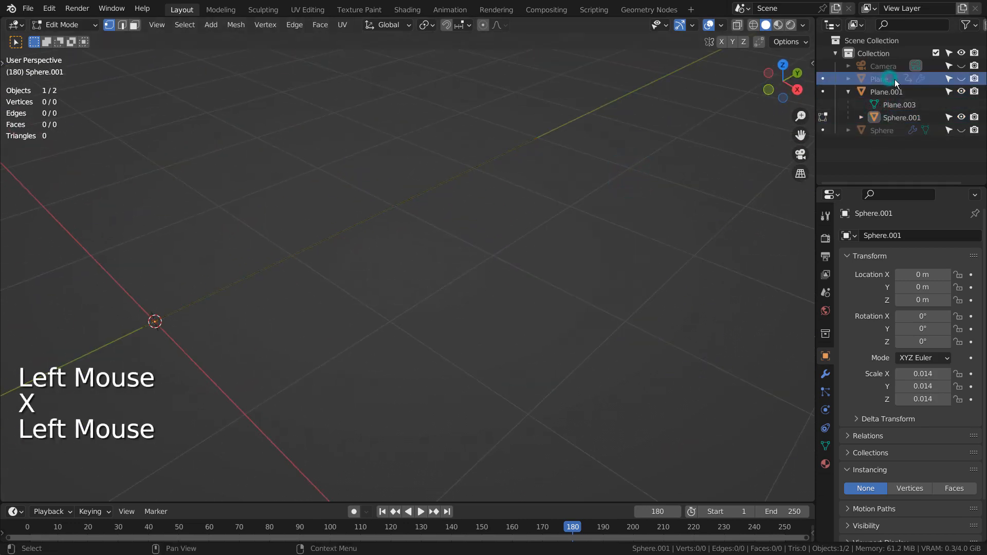
pyautogui.click(878, 78)
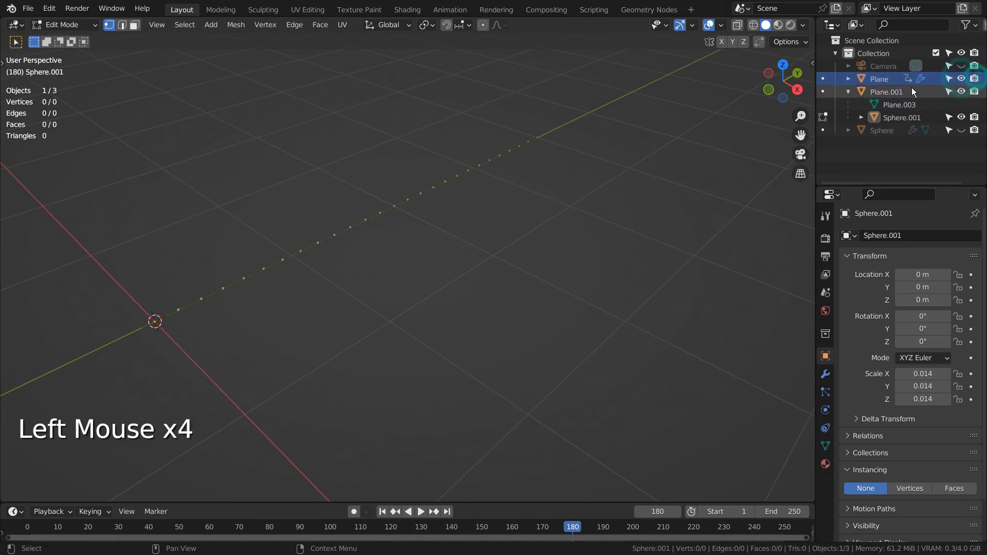
pyautogui.click(848, 92)
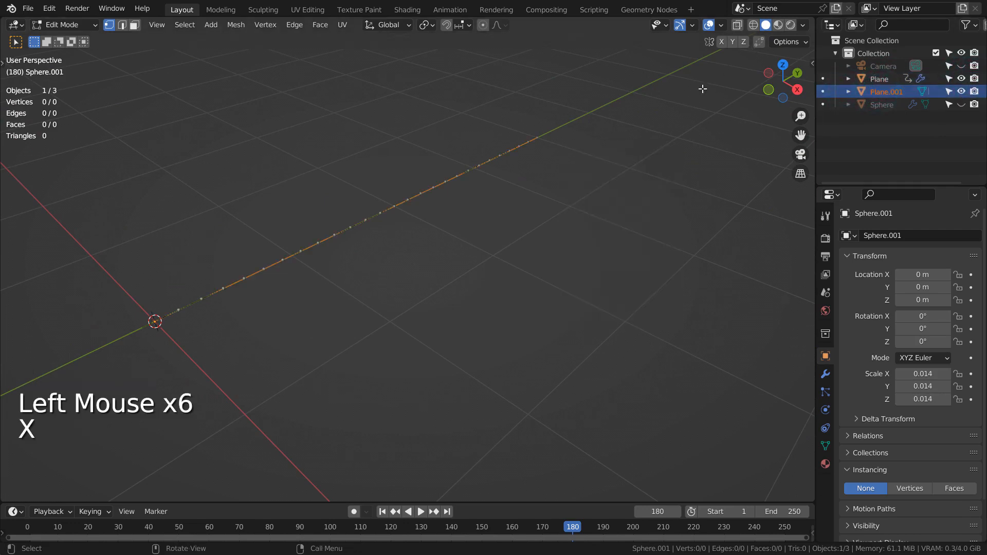
# Delete the duplicate Plane.001 object and orbit to view the instanced dotted line.
pyautogui.press('Tab')
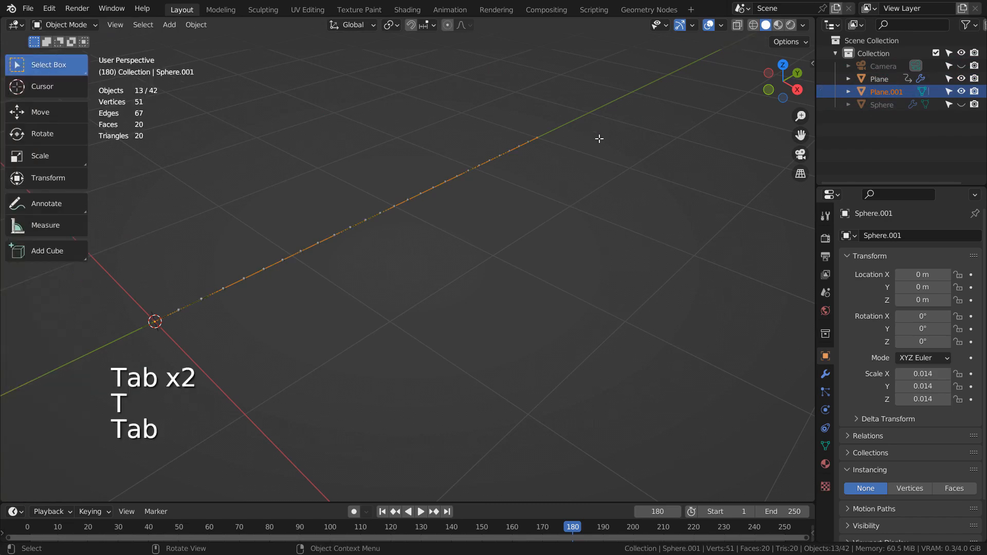
pyautogui.press('x')
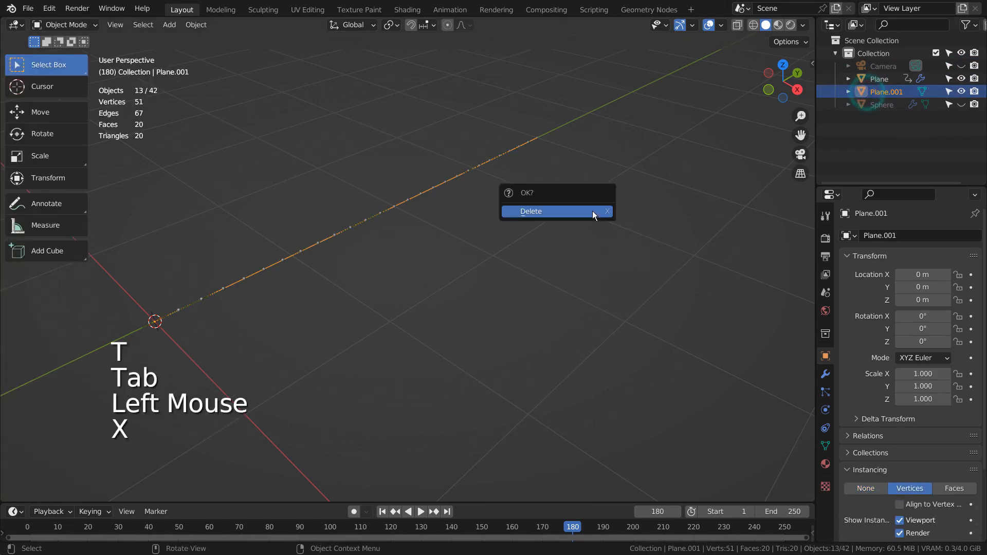
pyautogui.click(530, 211)
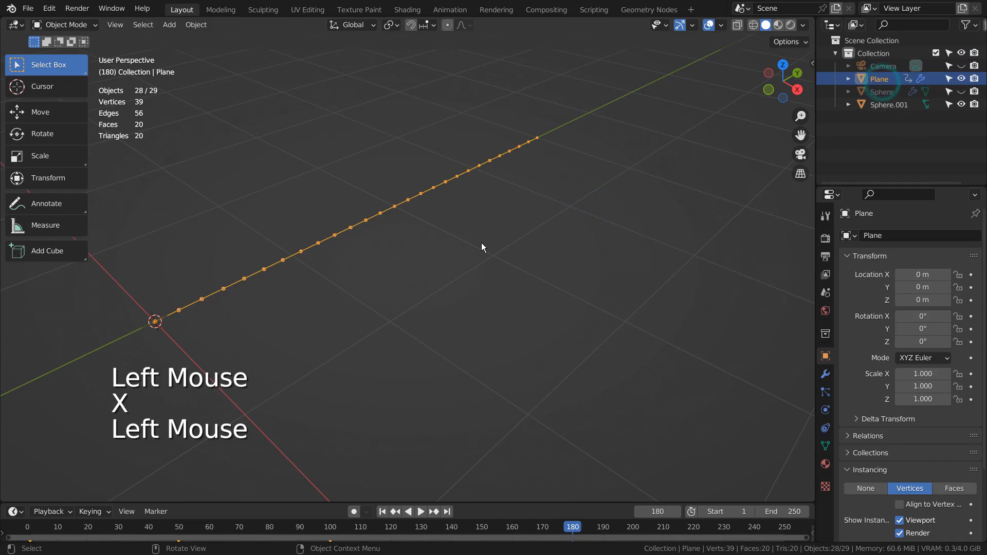
pyautogui.moveTo(482, 247); pyautogui.dragTo(812, 384)
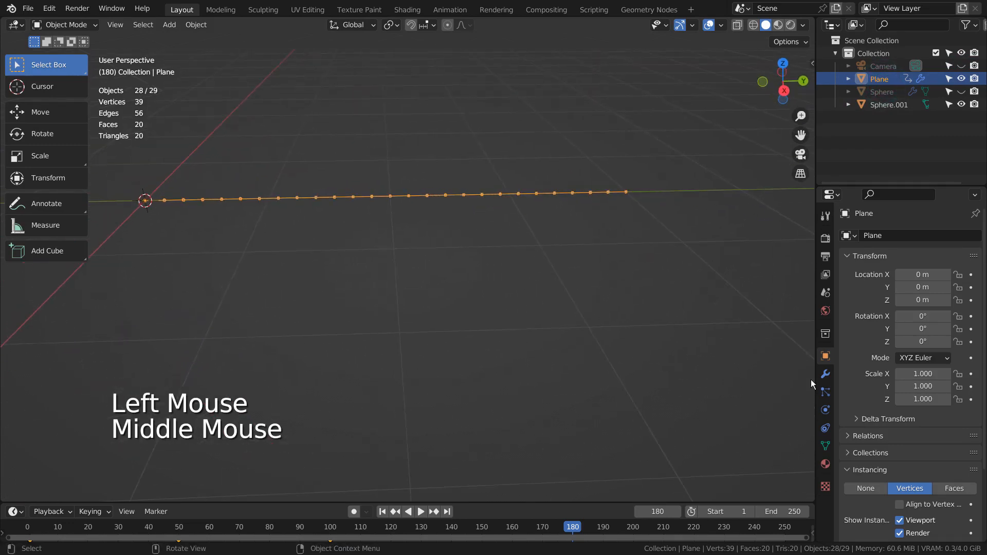
pyautogui.click(825, 374)
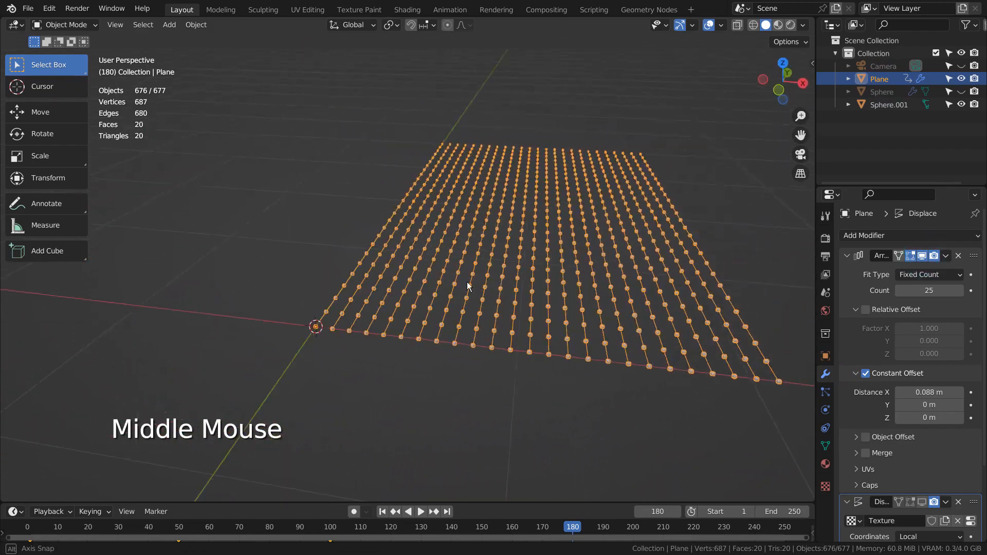
# Add a 25-count Array at 0.088 m and a Noise Displace with strength 1.26, midlevel 0.628.
pyautogui.moveTo(468, 287); pyautogui.dragTo(723, 376)
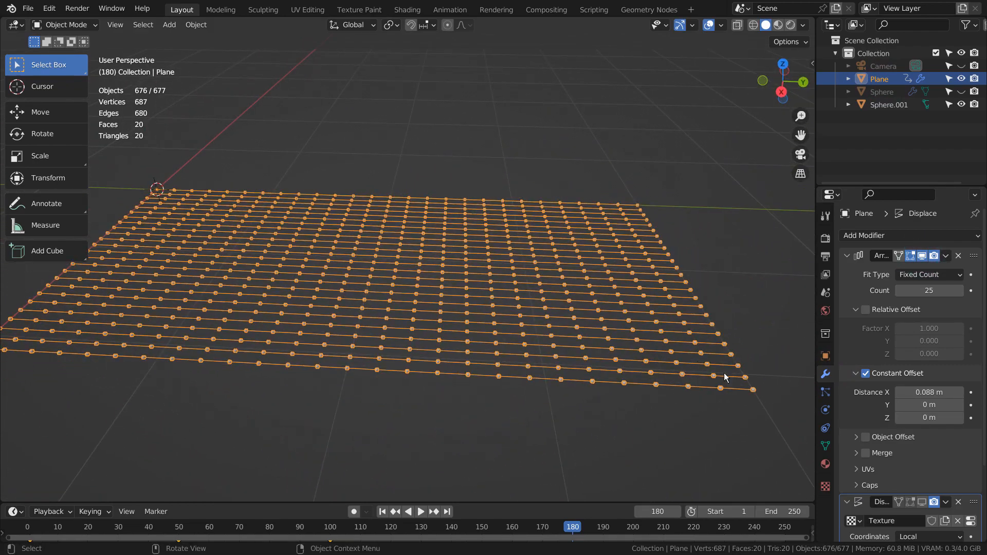
pyautogui.scroll(-3)
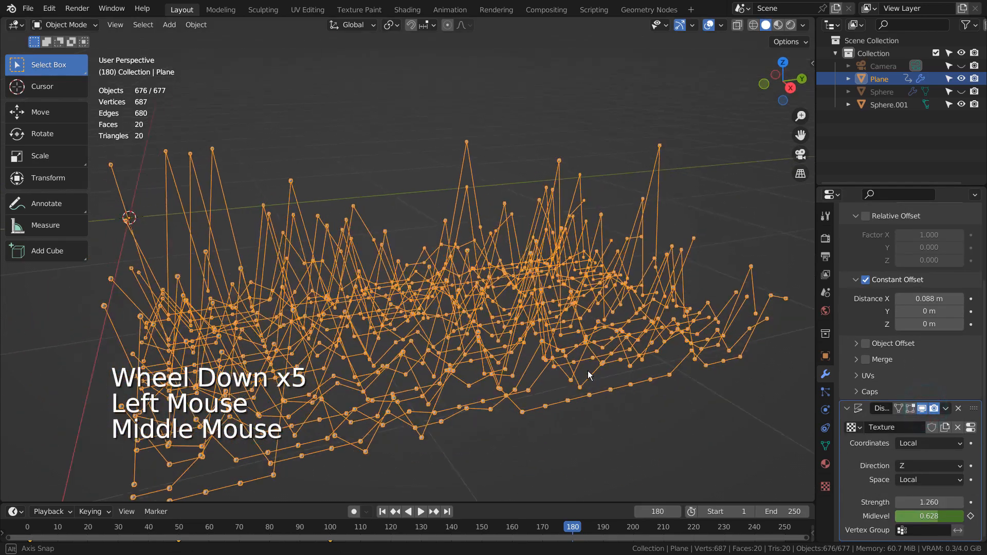
pyautogui.moveTo(588, 376); pyautogui.dragTo(725, 463)
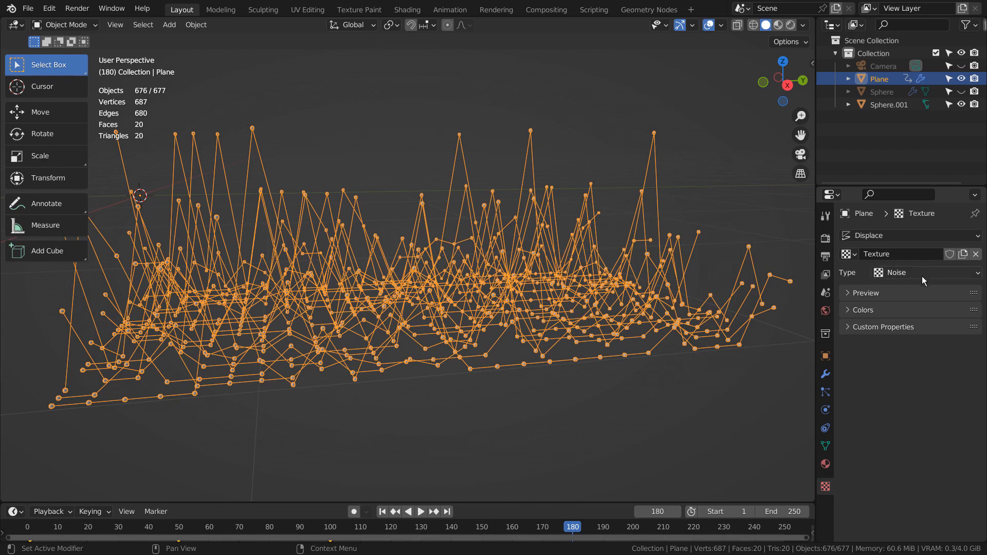
pyautogui.click(825, 445)
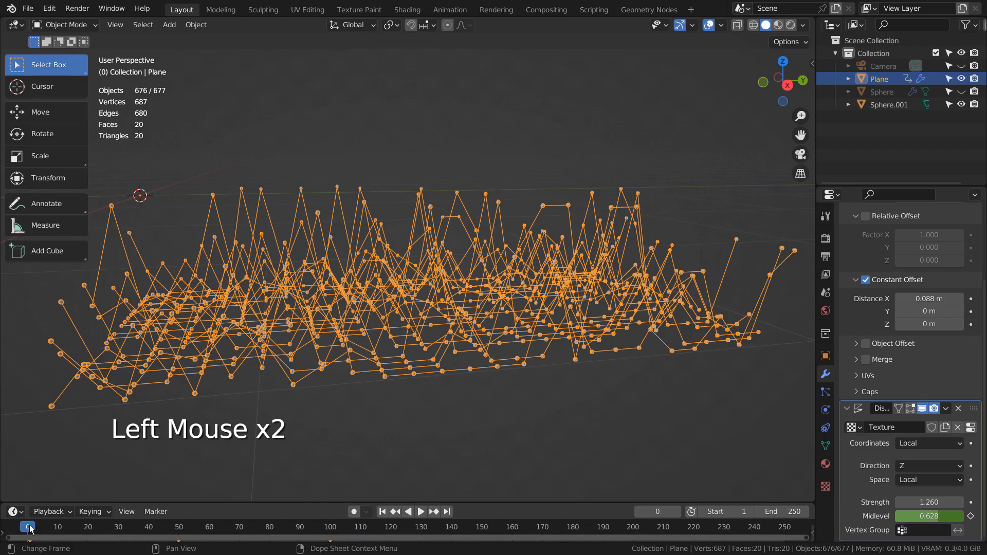
# Keyframe Displace Midlevel at frame 100, test a change at frame 50, then play the animation.
pyautogui.click(420, 511)
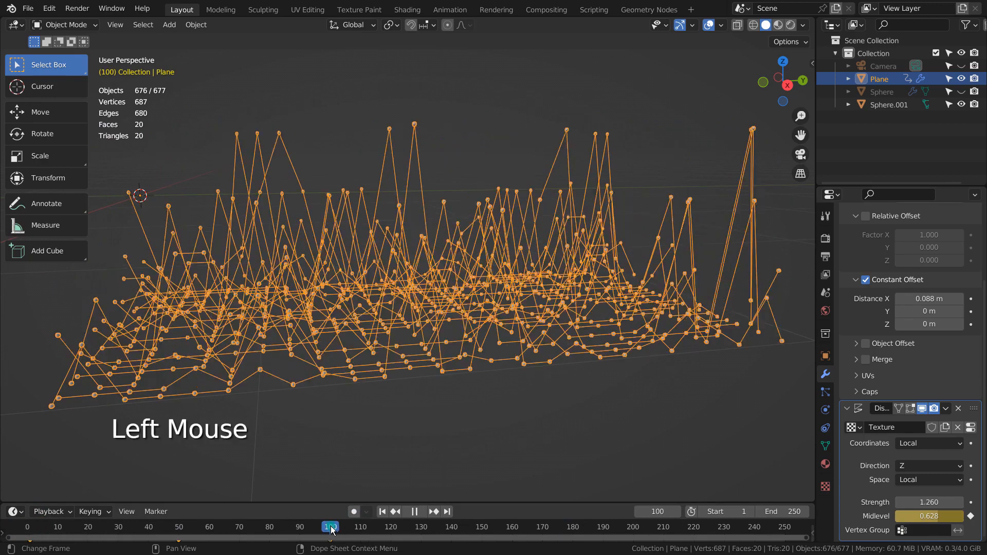
pyautogui.click(330, 527)
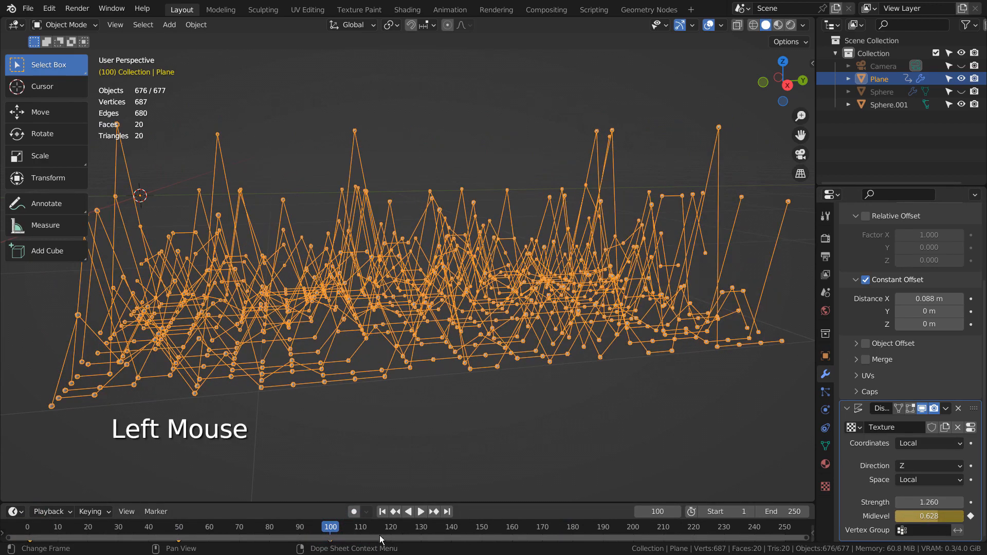
pyautogui.click(173, 527)
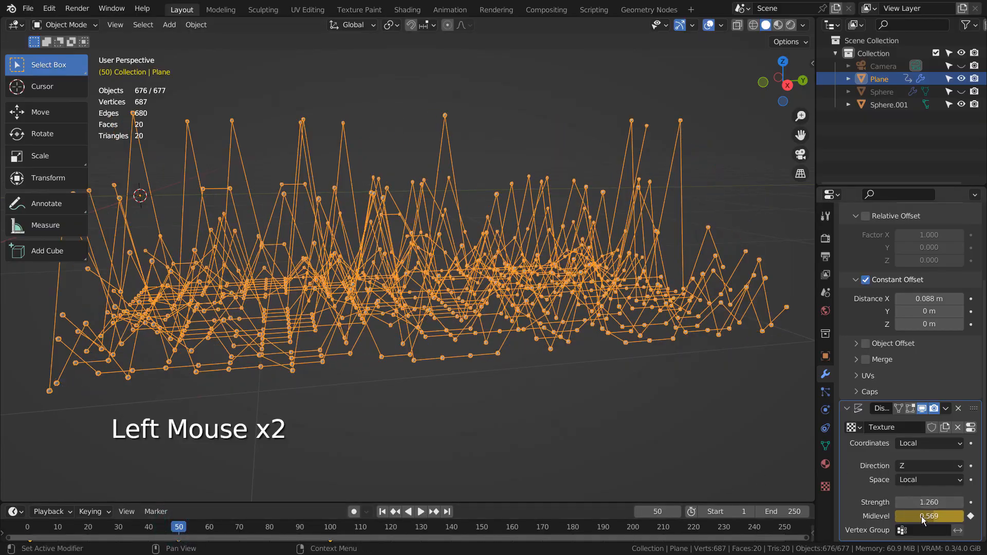
pyautogui.moveTo(937, 515); pyautogui.dragTo(928, 516)
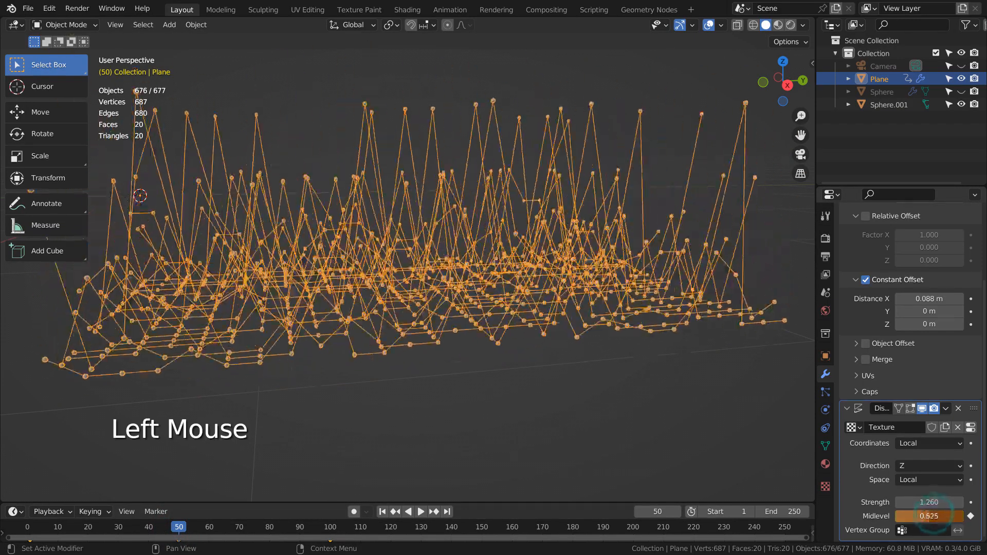
pyautogui.moveTo(900, 516); pyautogui.dragTo(944, 516)
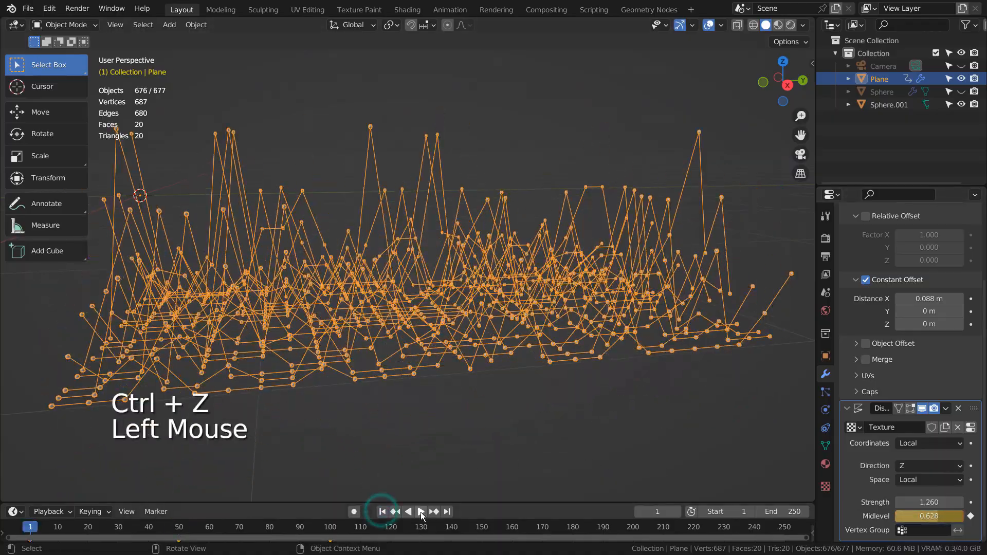
pyautogui.click(420, 511)
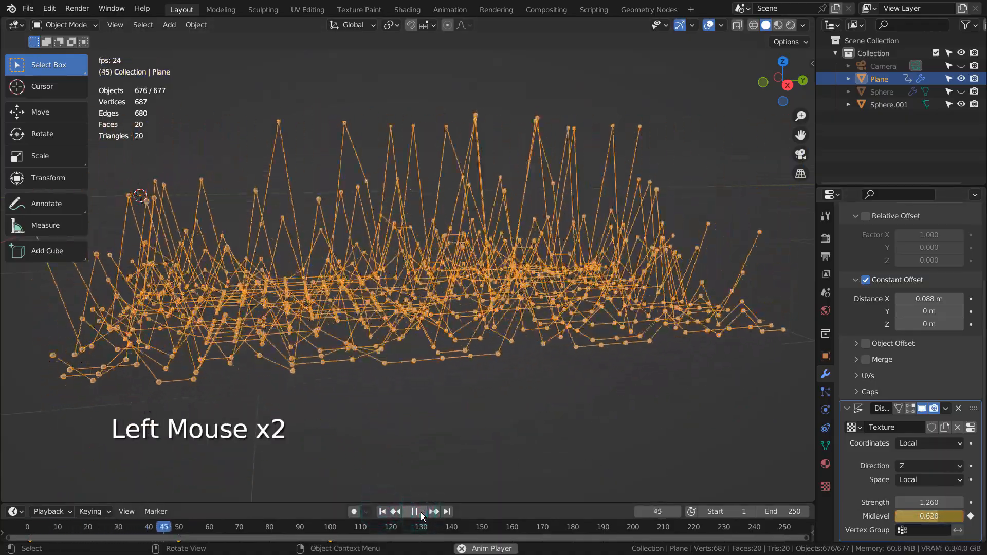